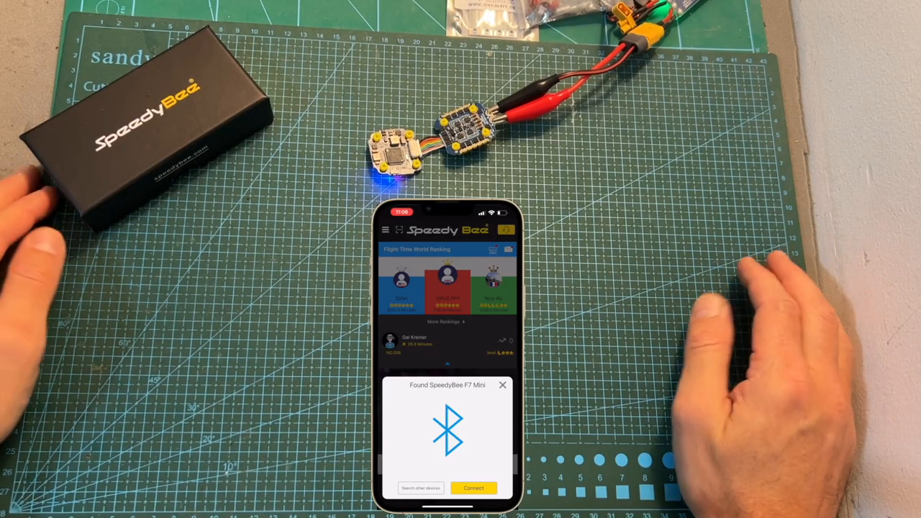
# Connect the phone over Bluetooth to the found SpeedyBee F7 Mini.
pyautogui.click(473, 487)
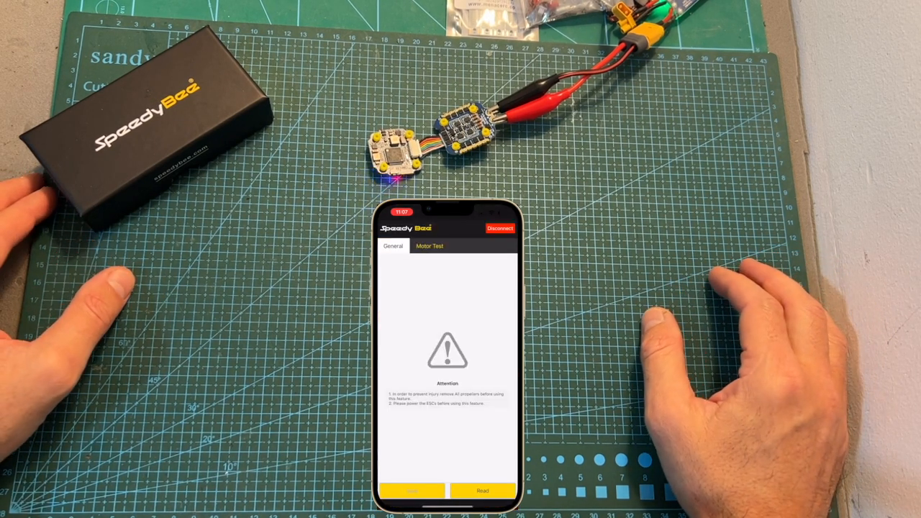
pyautogui.click(481, 491)
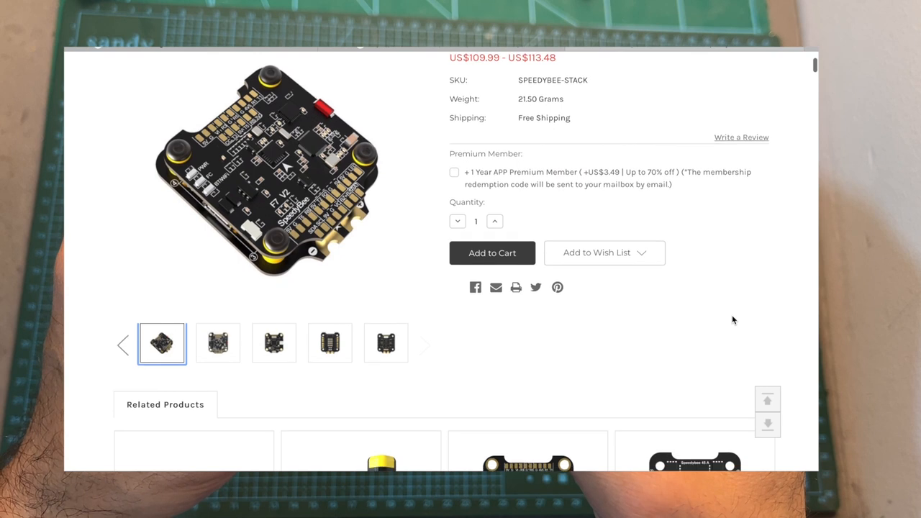
pyautogui.scroll(-3)
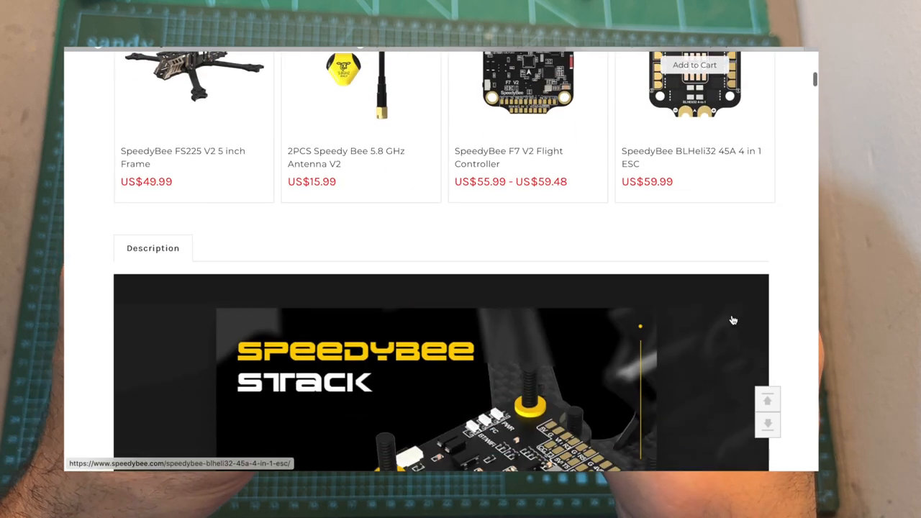
pyautogui.scroll(-3)
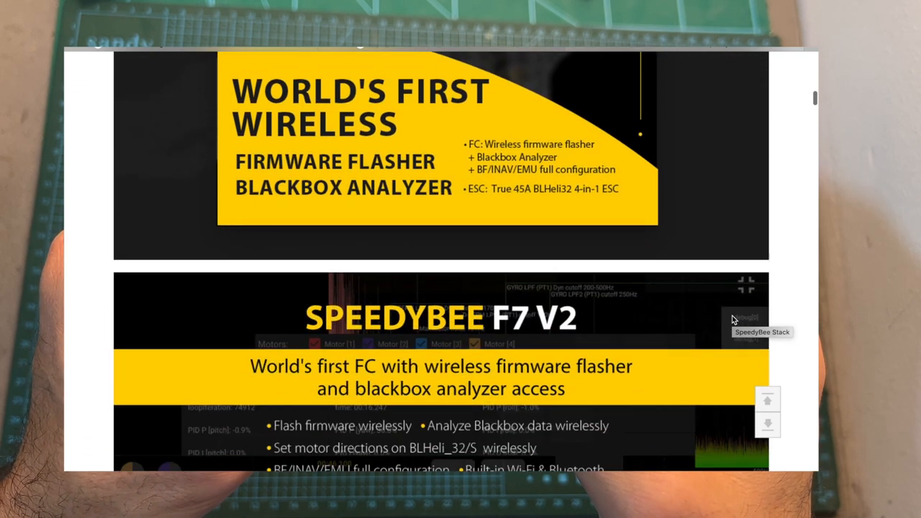
pyautogui.scroll(-3)
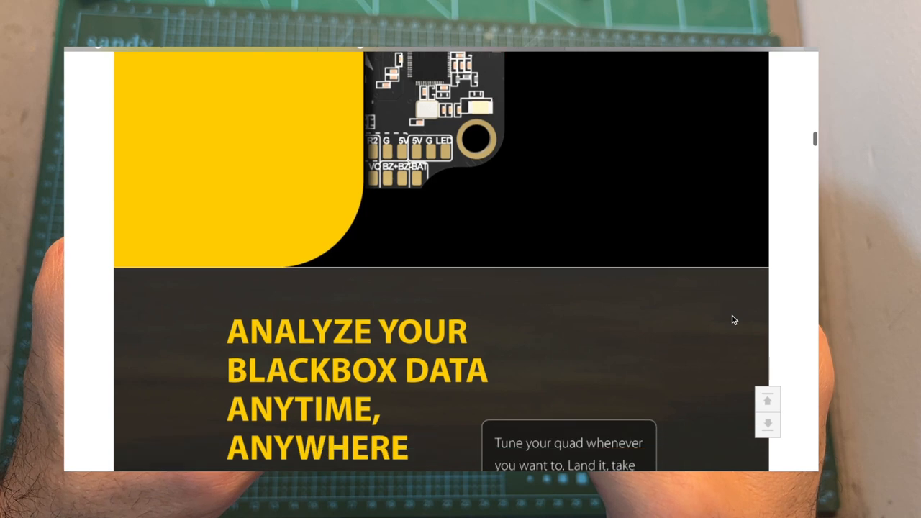
pyautogui.scroll(-3)
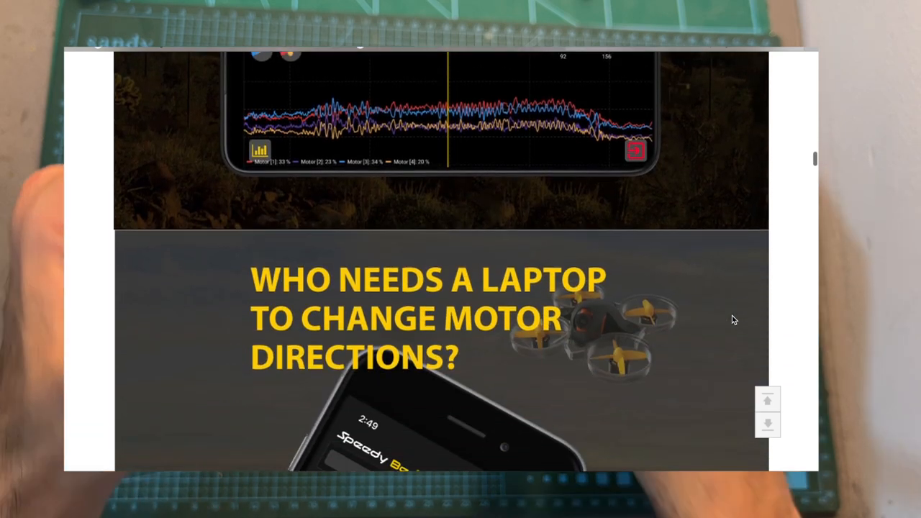